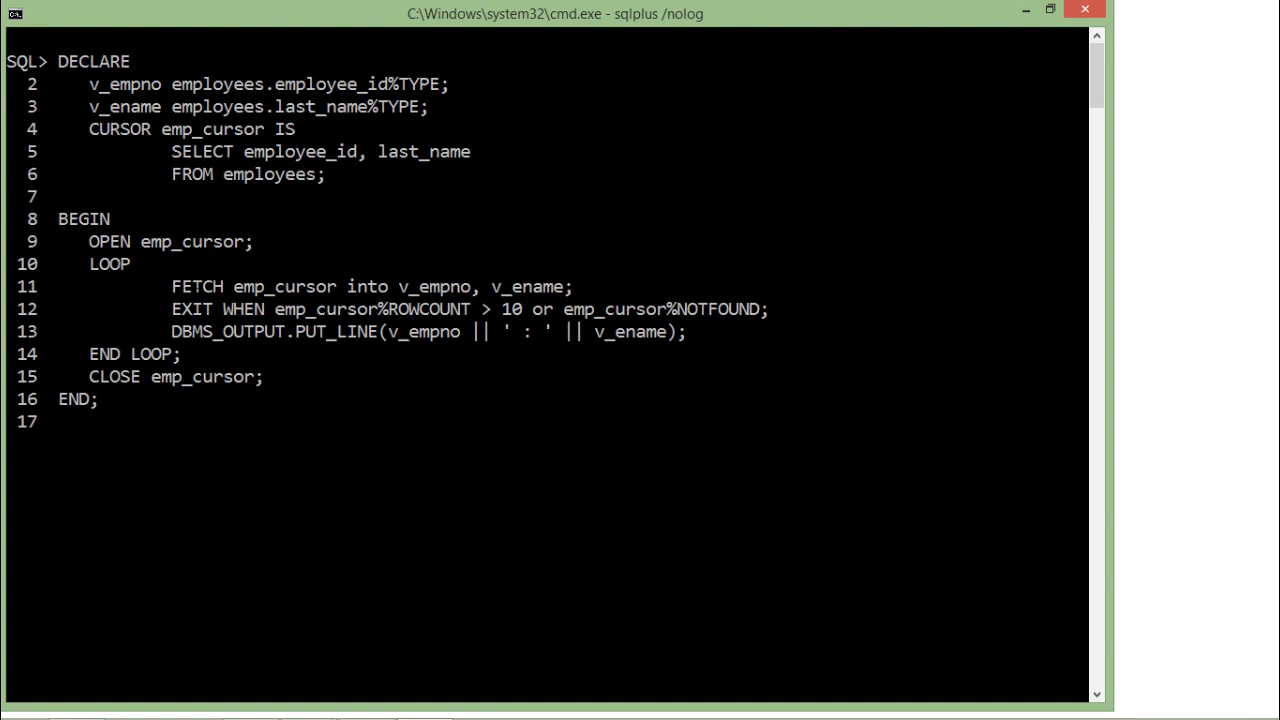
Run the cursor-loop block with /, then enable SET SERVEROUTPUT ON before re-entering the DECLARE block
left_click(198, 288)
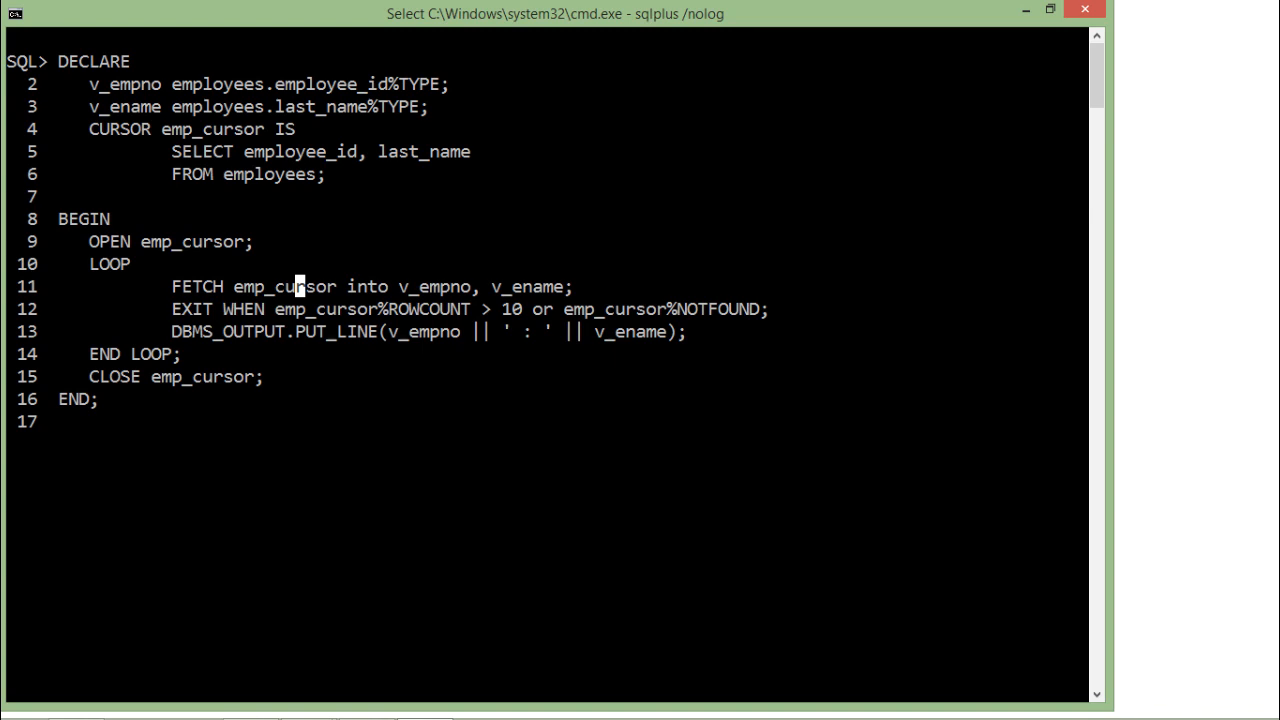
key("Enter")
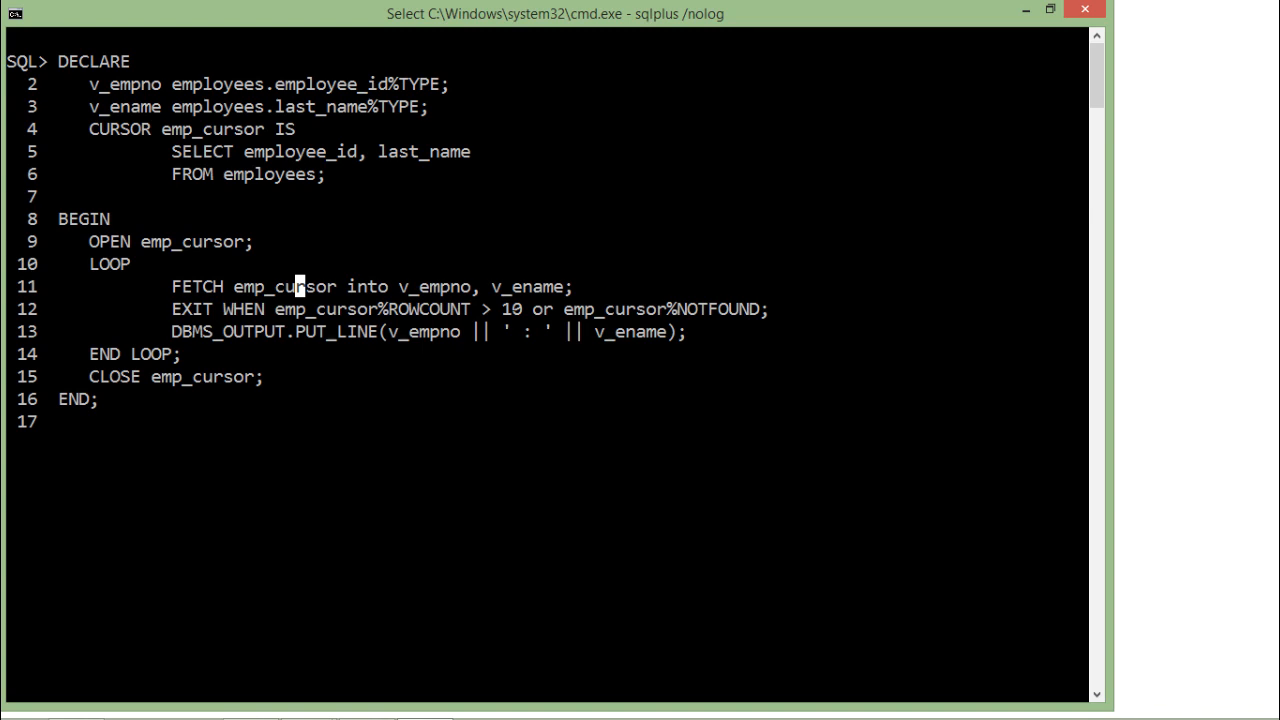
key("Enter")
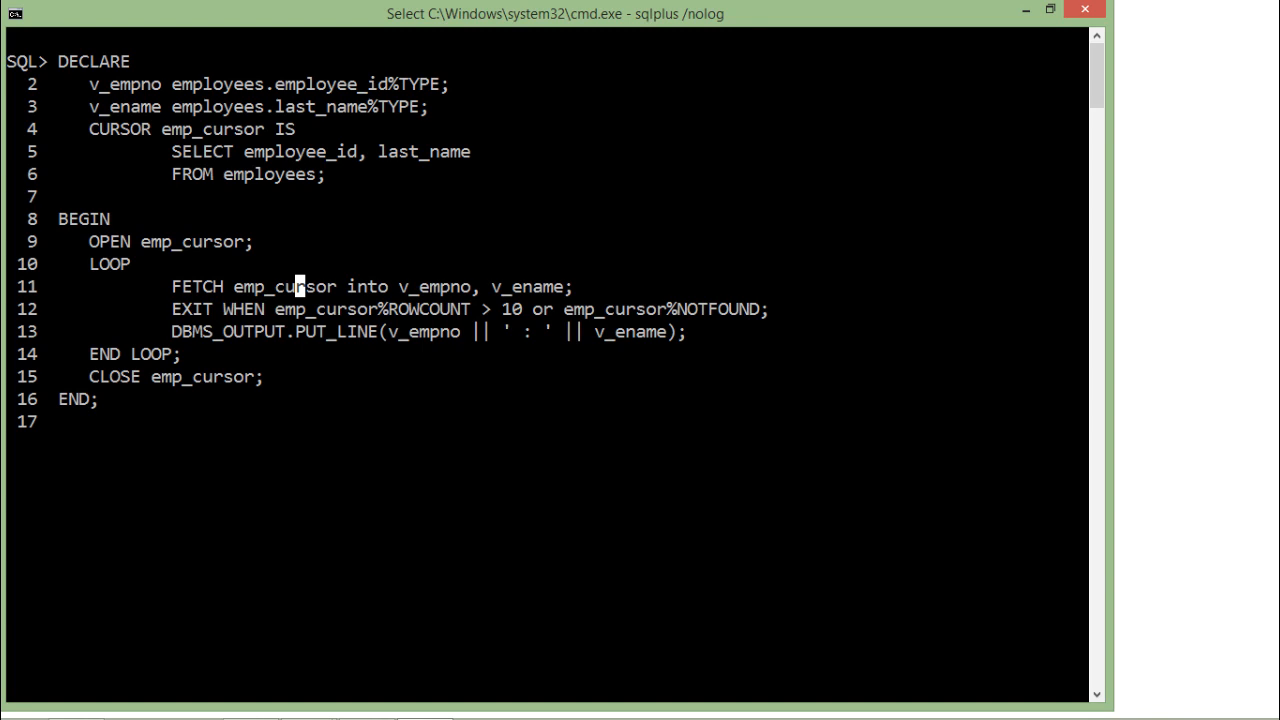
key("Enter")
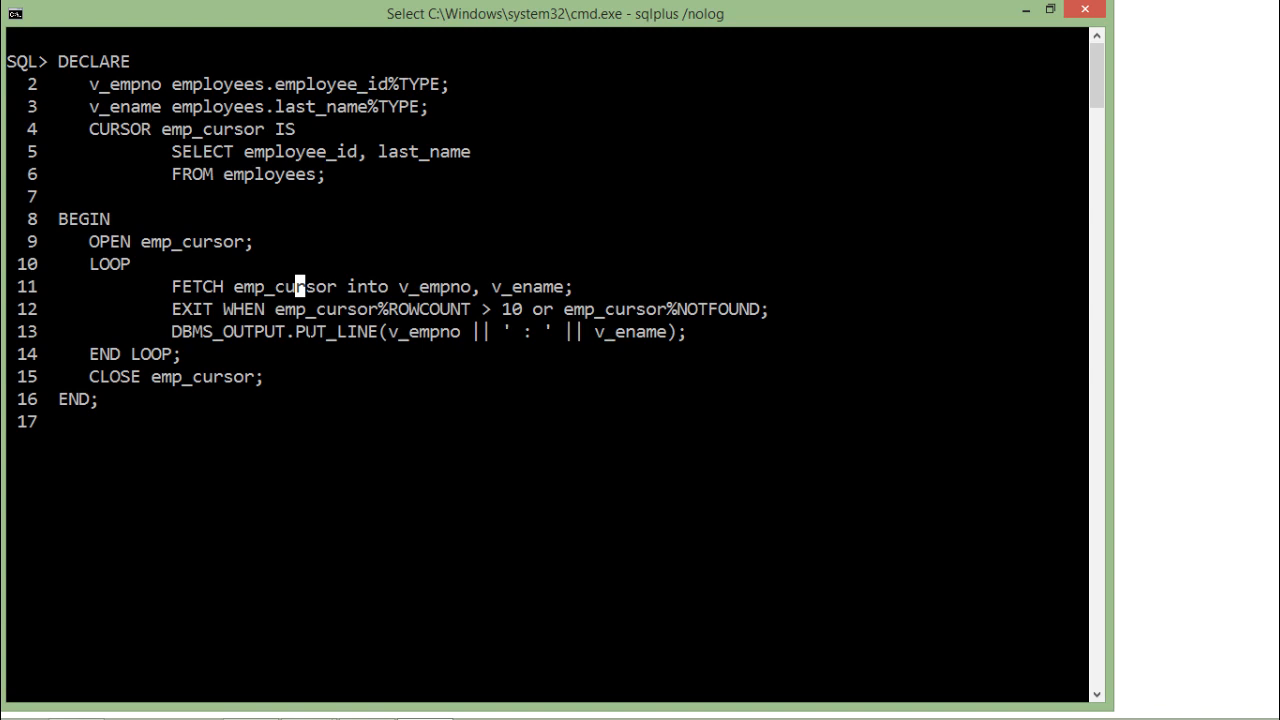
key("Enter")
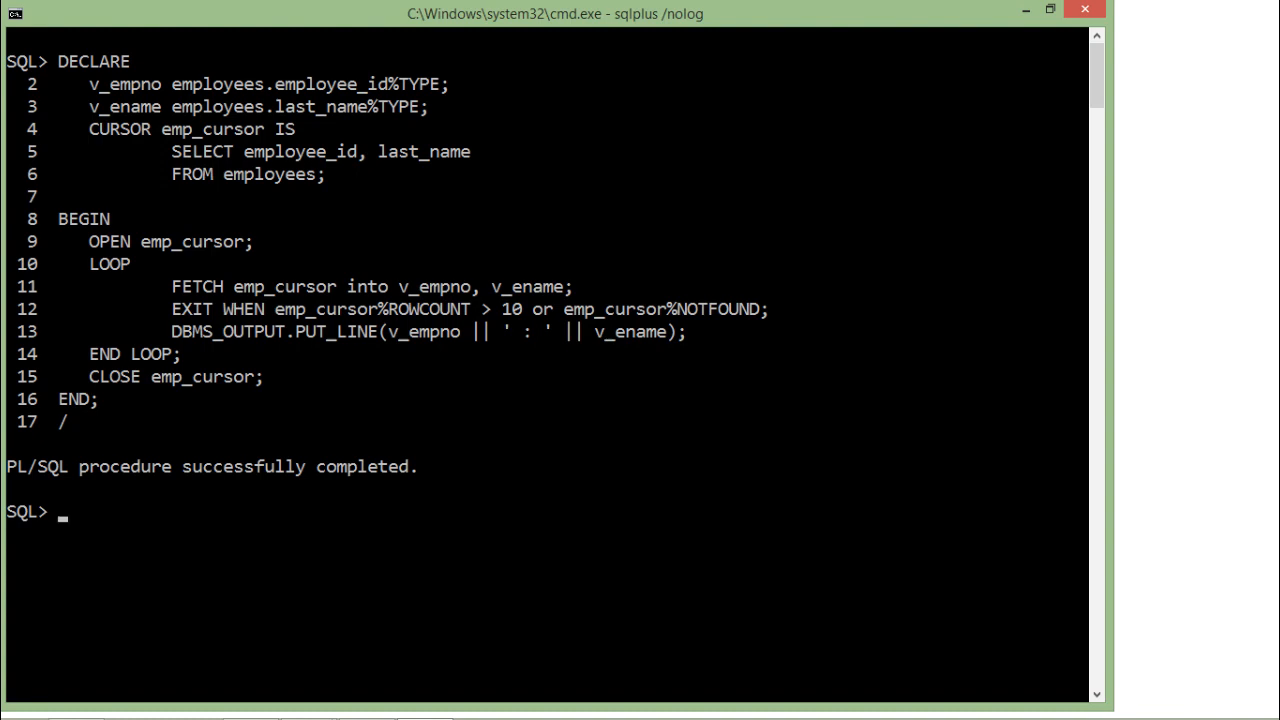
type("set serveroutput on")
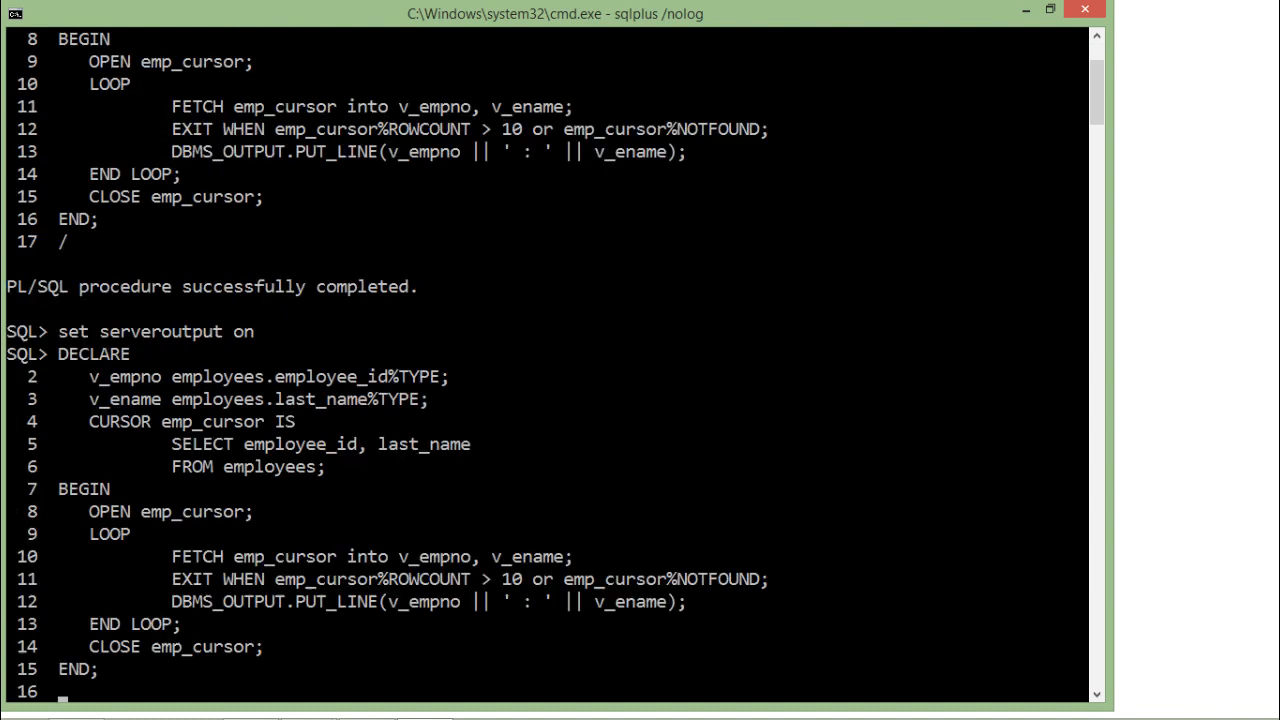